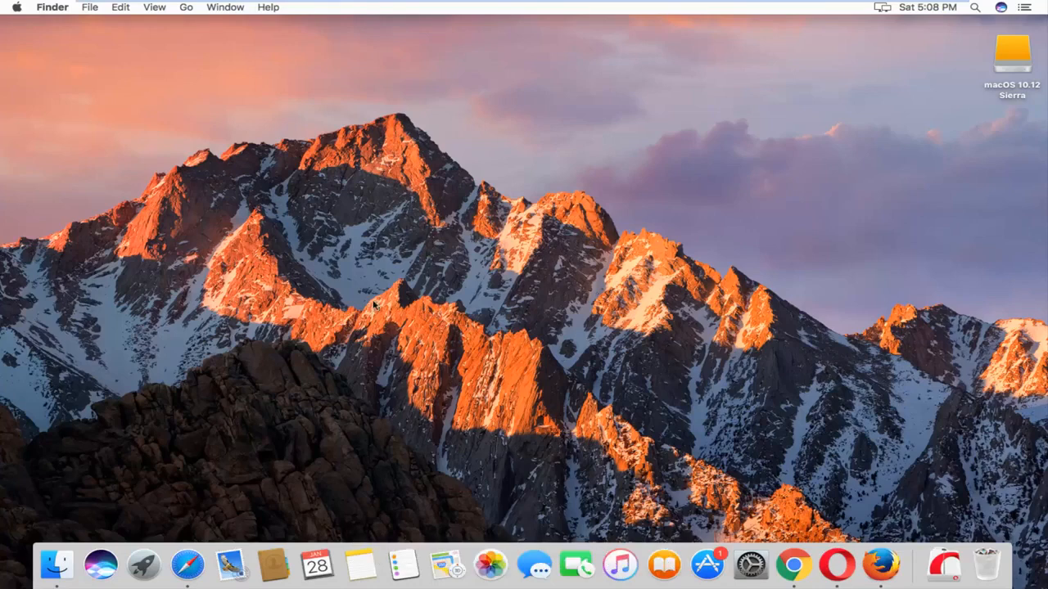
mouse_move(14, 9)
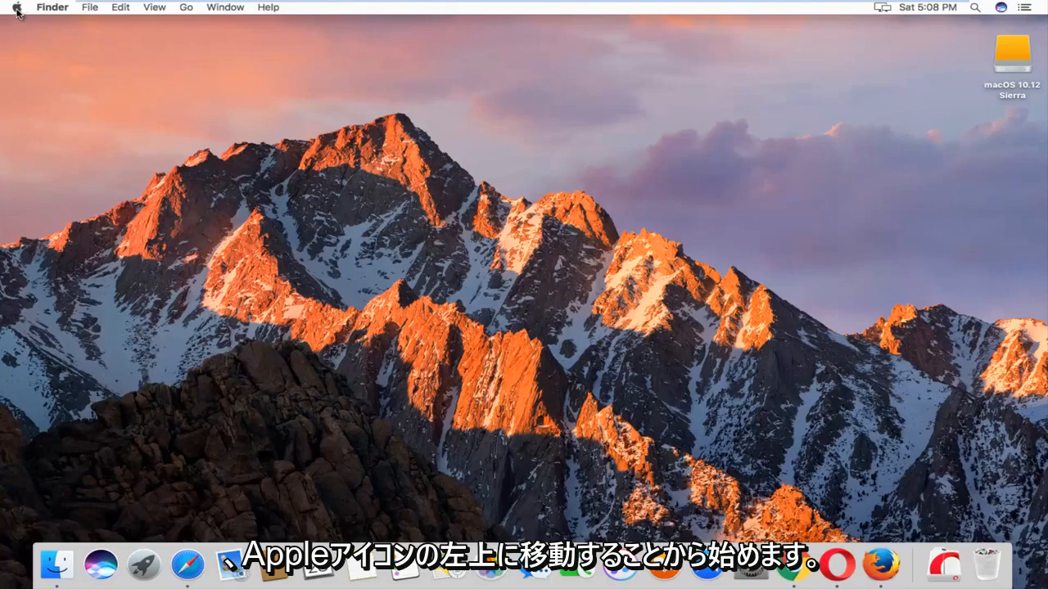
Launch System Preferences from the Apple menu.
left_click(13, 7)
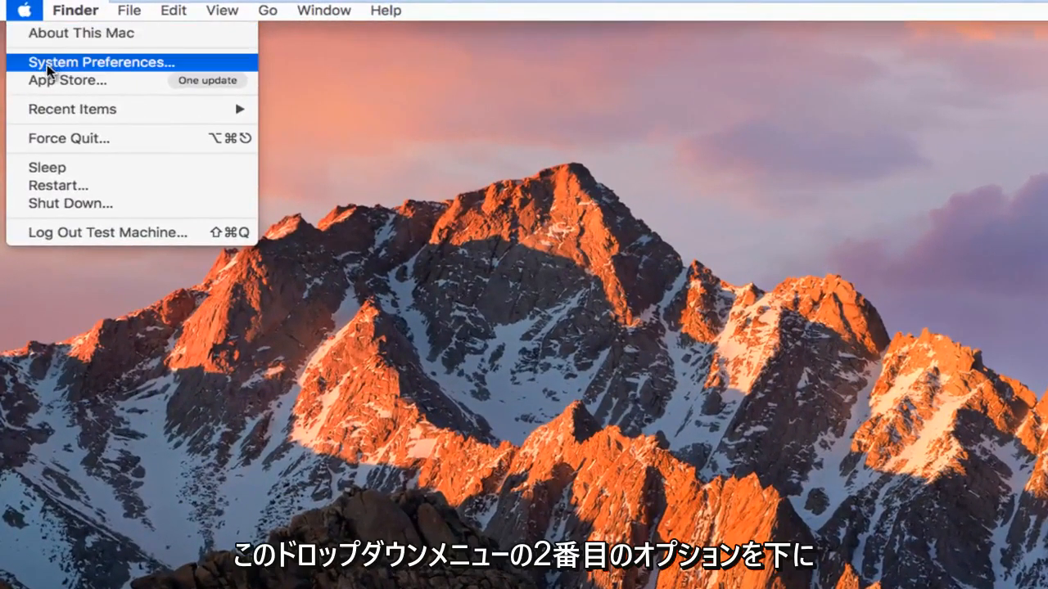
mouse_move(124, 72)
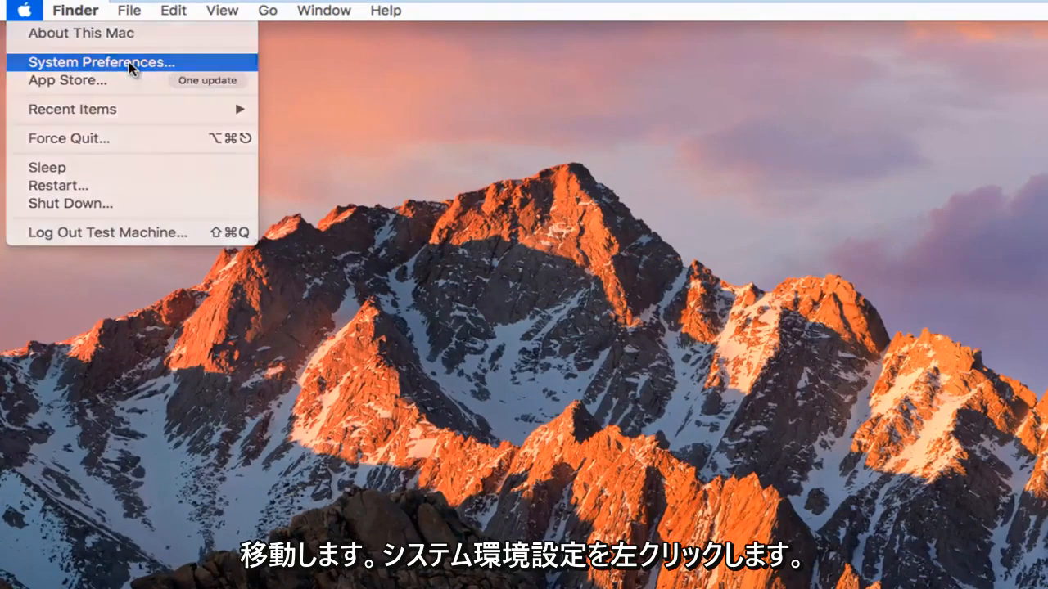
left_click(101, 62)
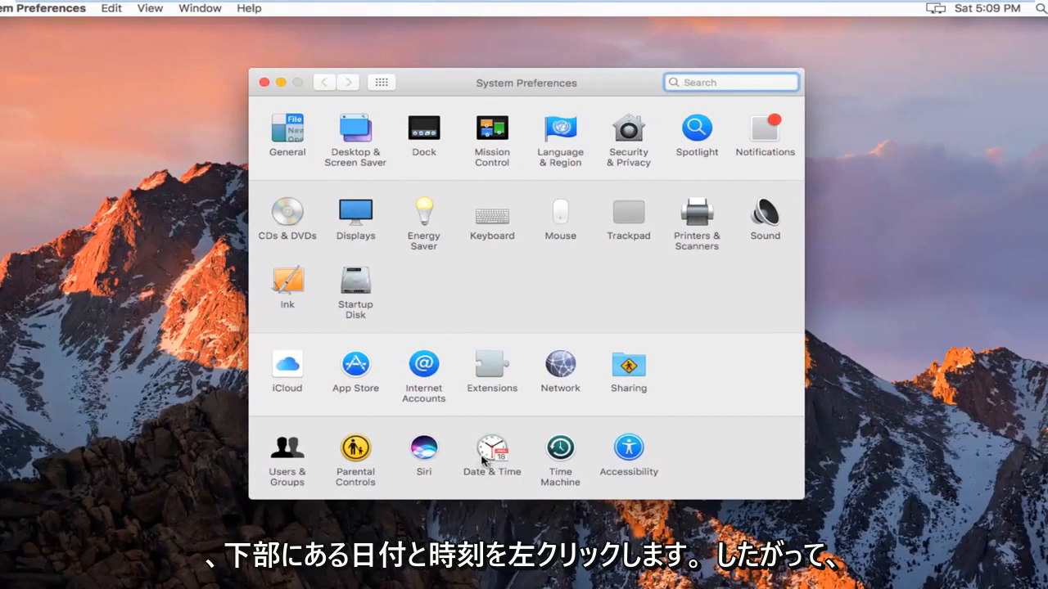
Show the Date & Time pane.
left_click(491, 451)
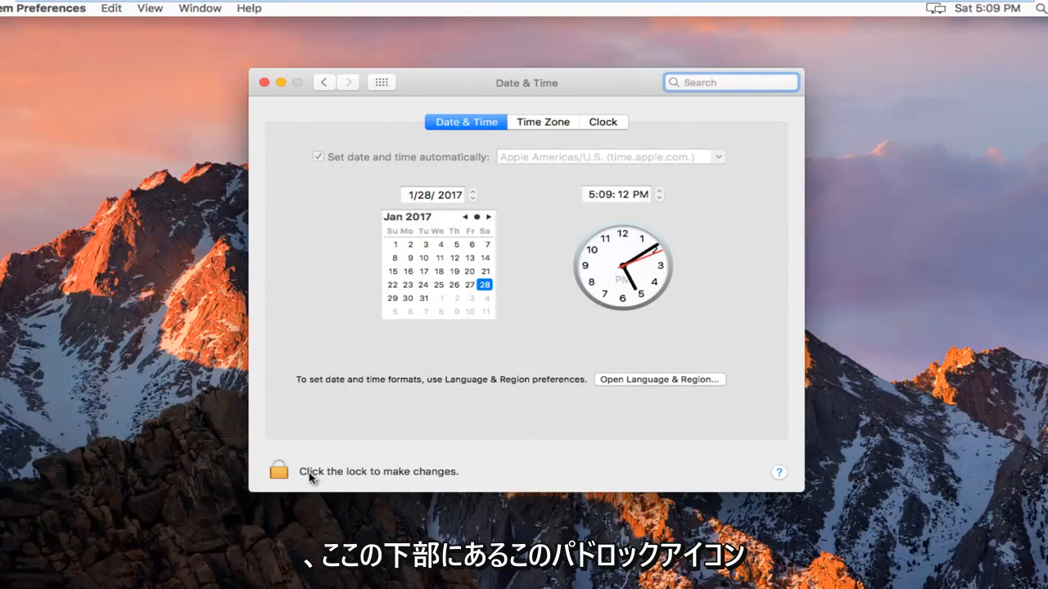
Unlock the Date & Time settings by authenticating with the account password.
left_click(278, 472)
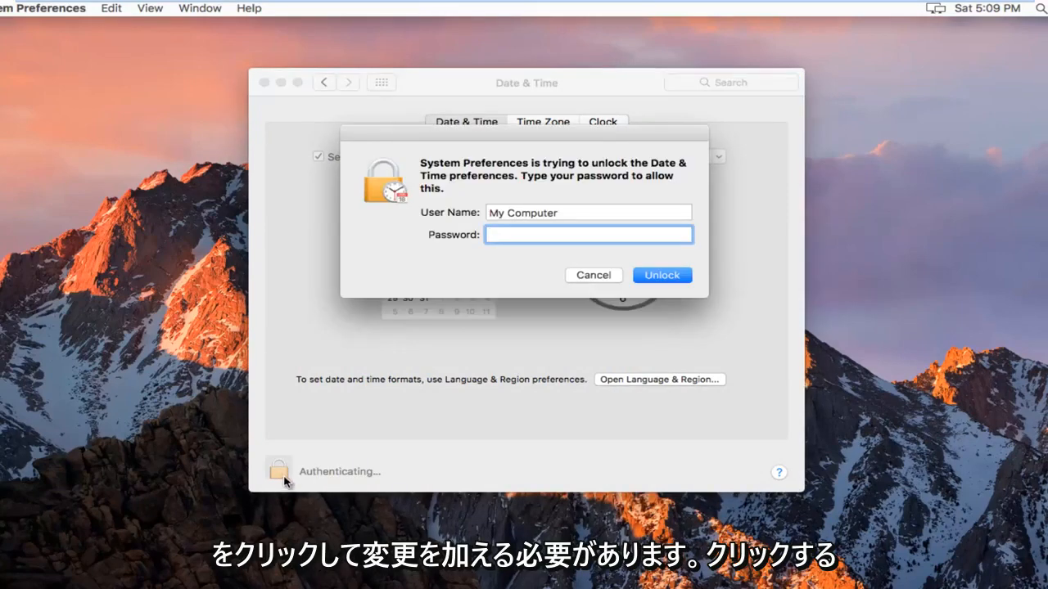
type("password")
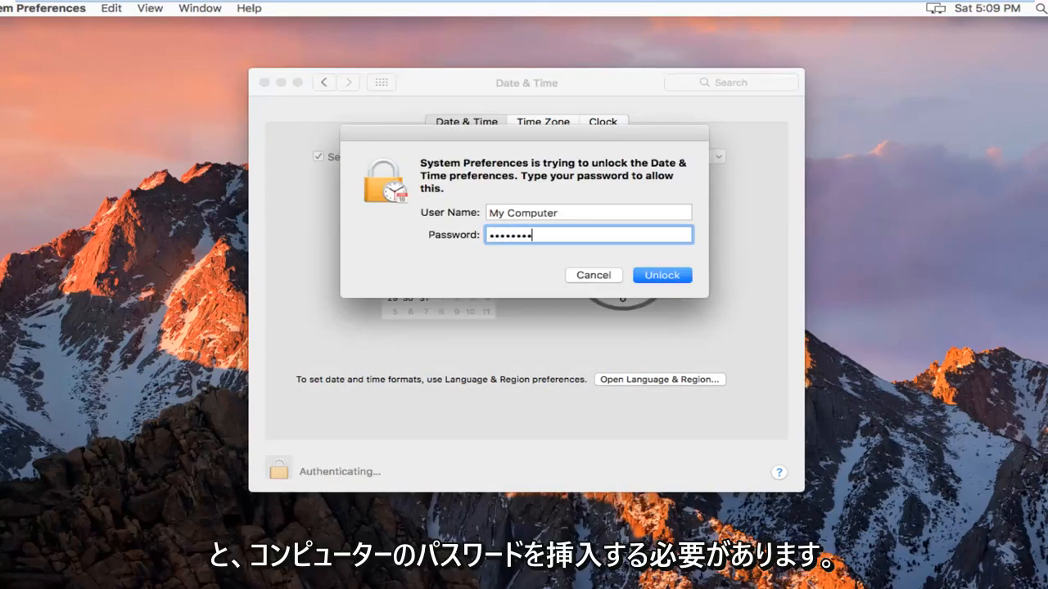
left_click(661, 275)
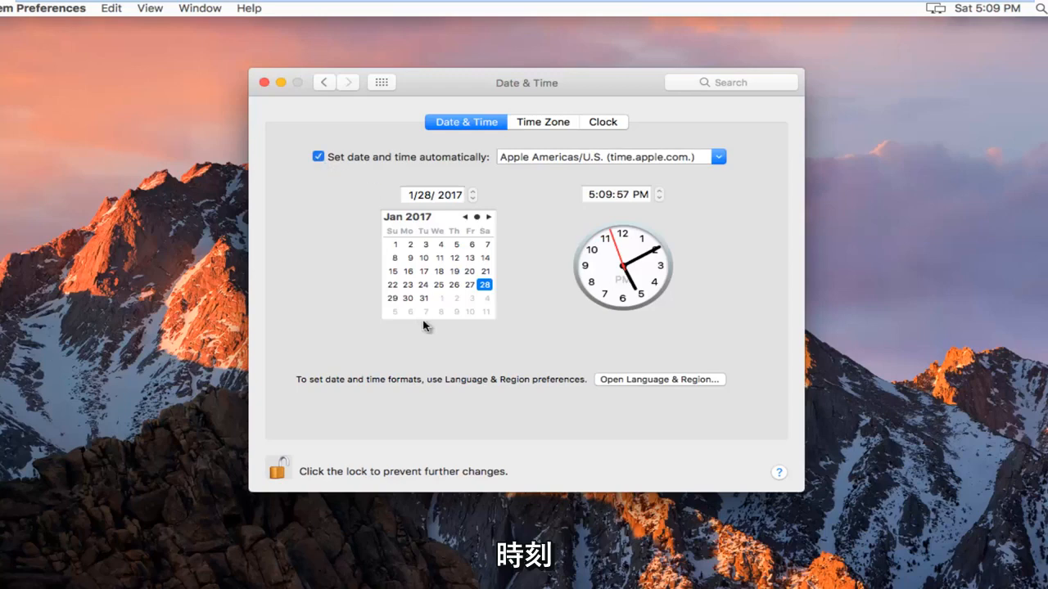
Turn off automatic date and time and set 1/30/2017 with the hour stepped up to 9.
left_click(318, 157)
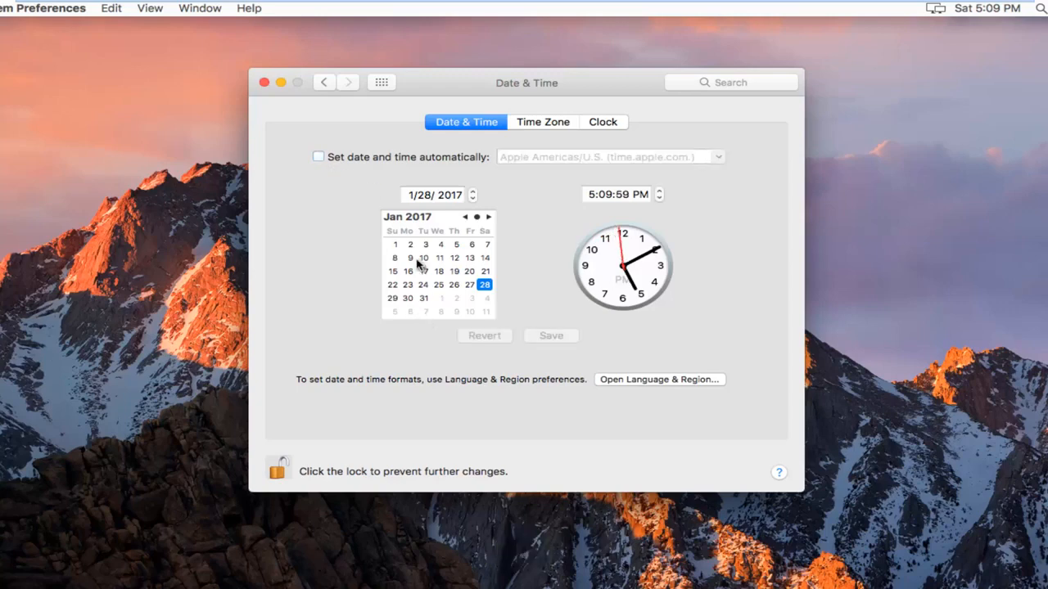
left_click(471, 190)
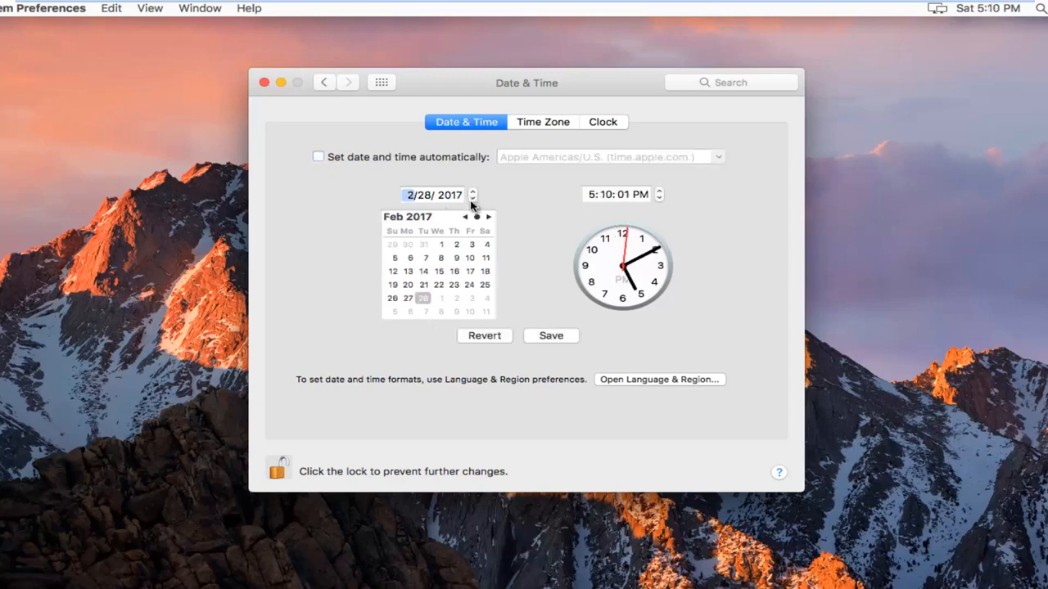
left_click(465, 216)
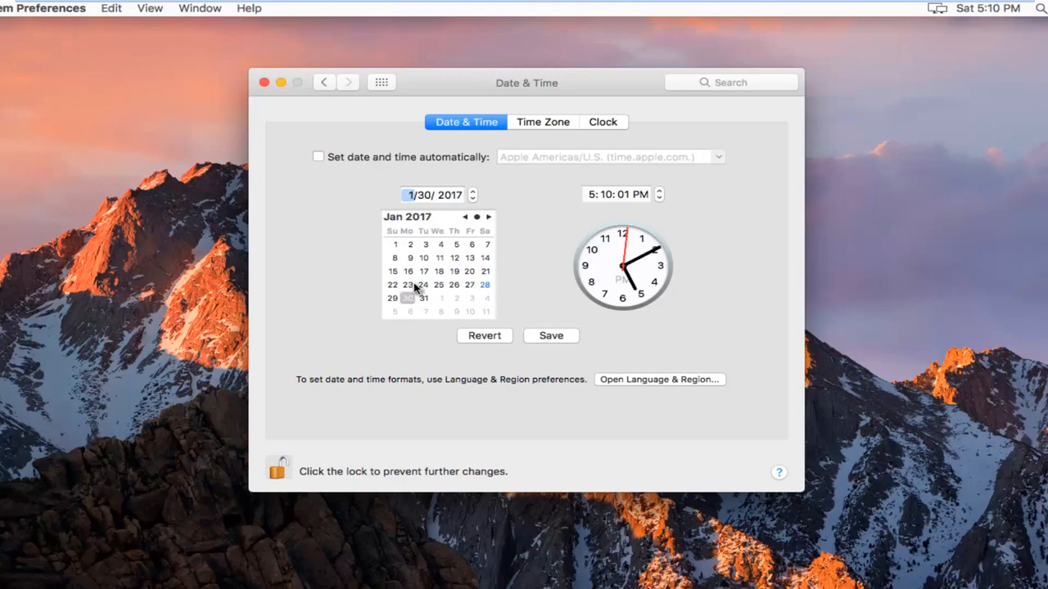
left_click(659, 190)
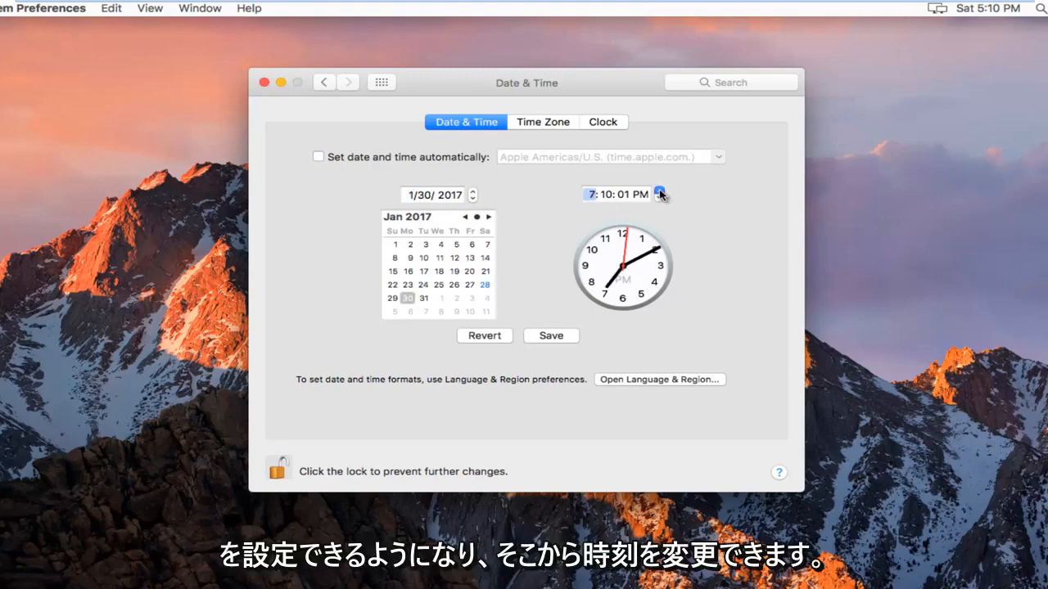
left_click(659, 190)
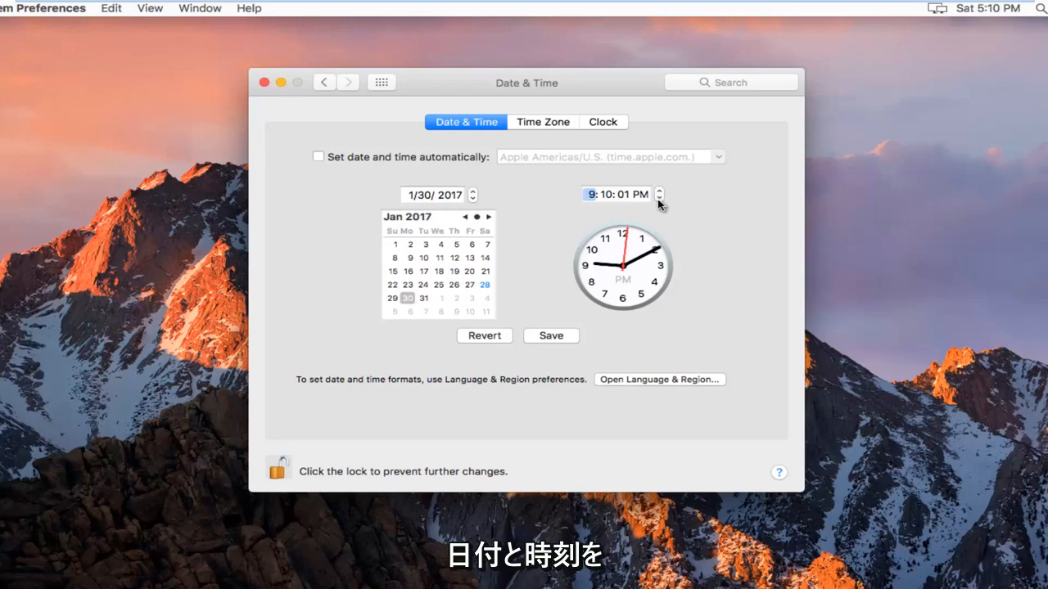
mouse_move(330, 160)
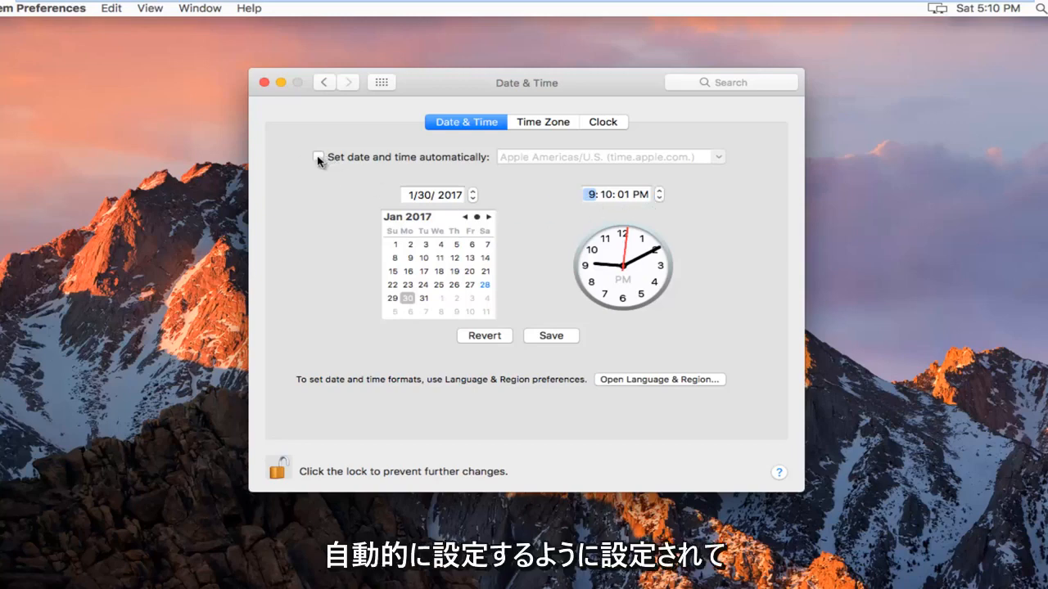
Toggle automatic time on then off again, leaving 2/28/2017, and close the Date & Time window.
left_click(317, 157)
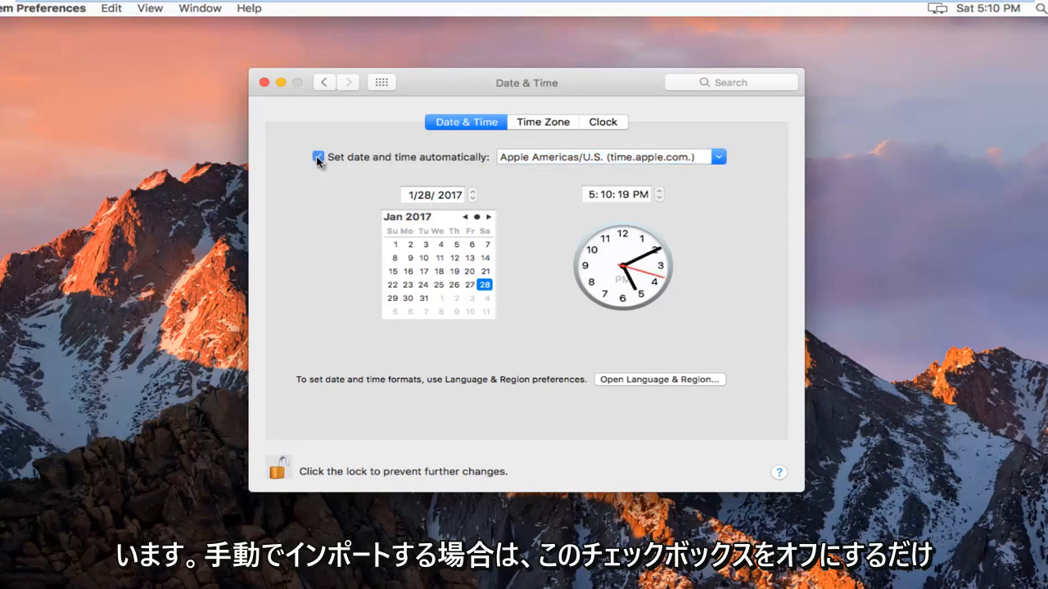
left_click(318, 157)
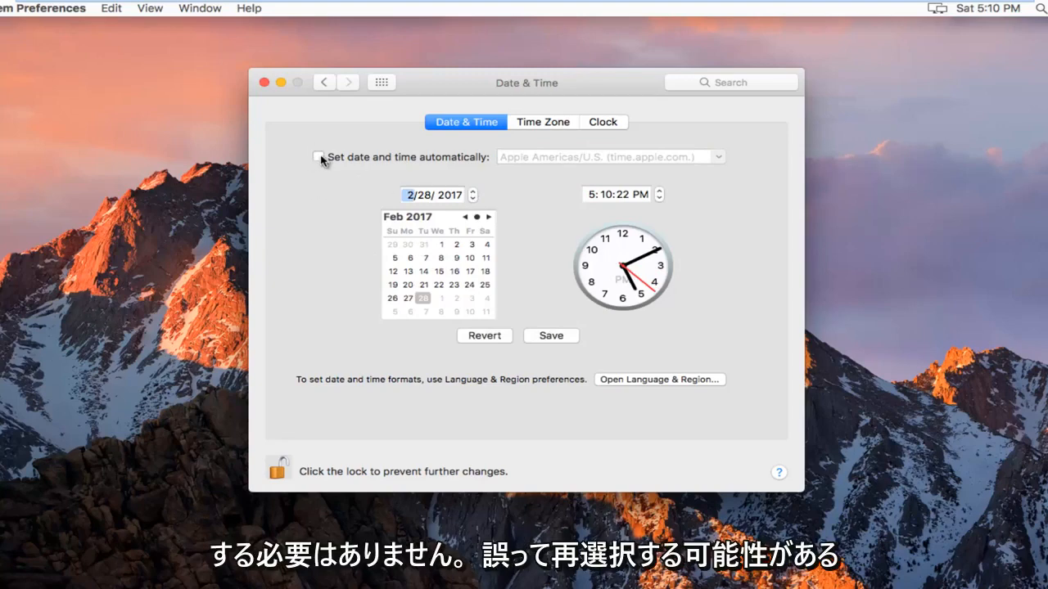
mouse_move(256, 205)
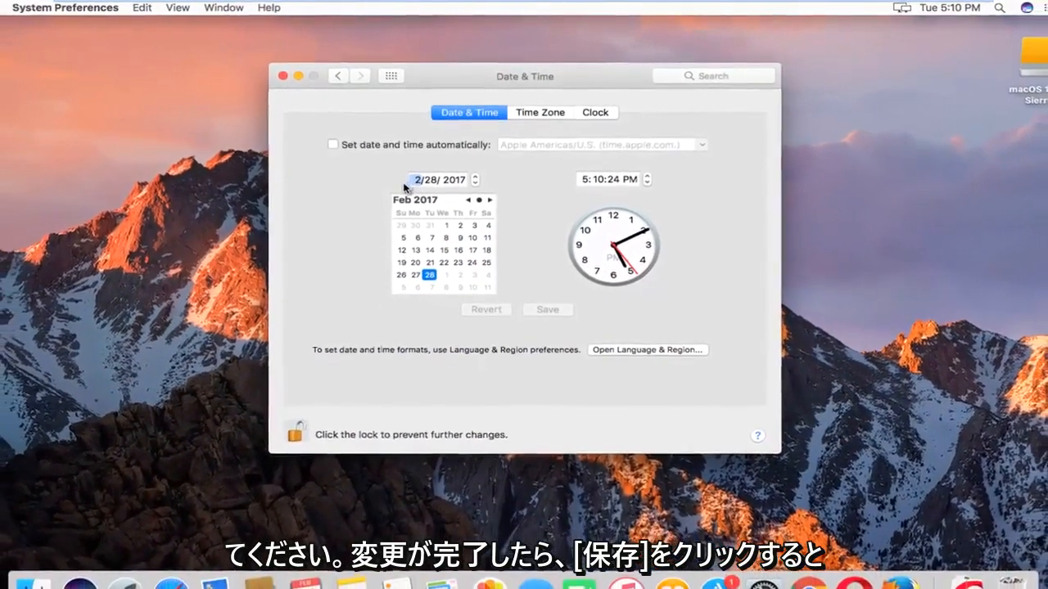
left_click(285, 75)
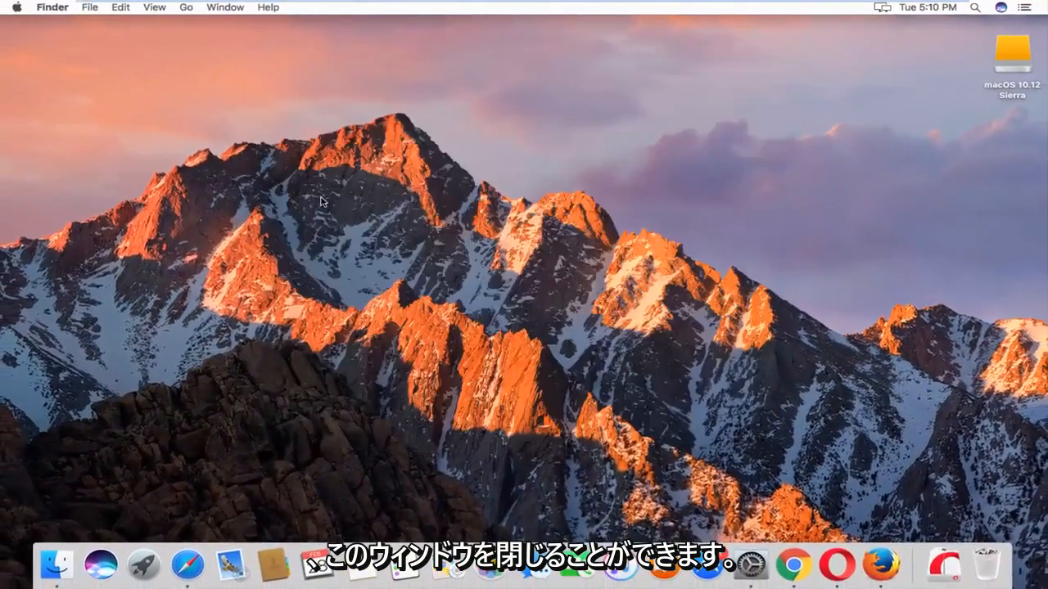